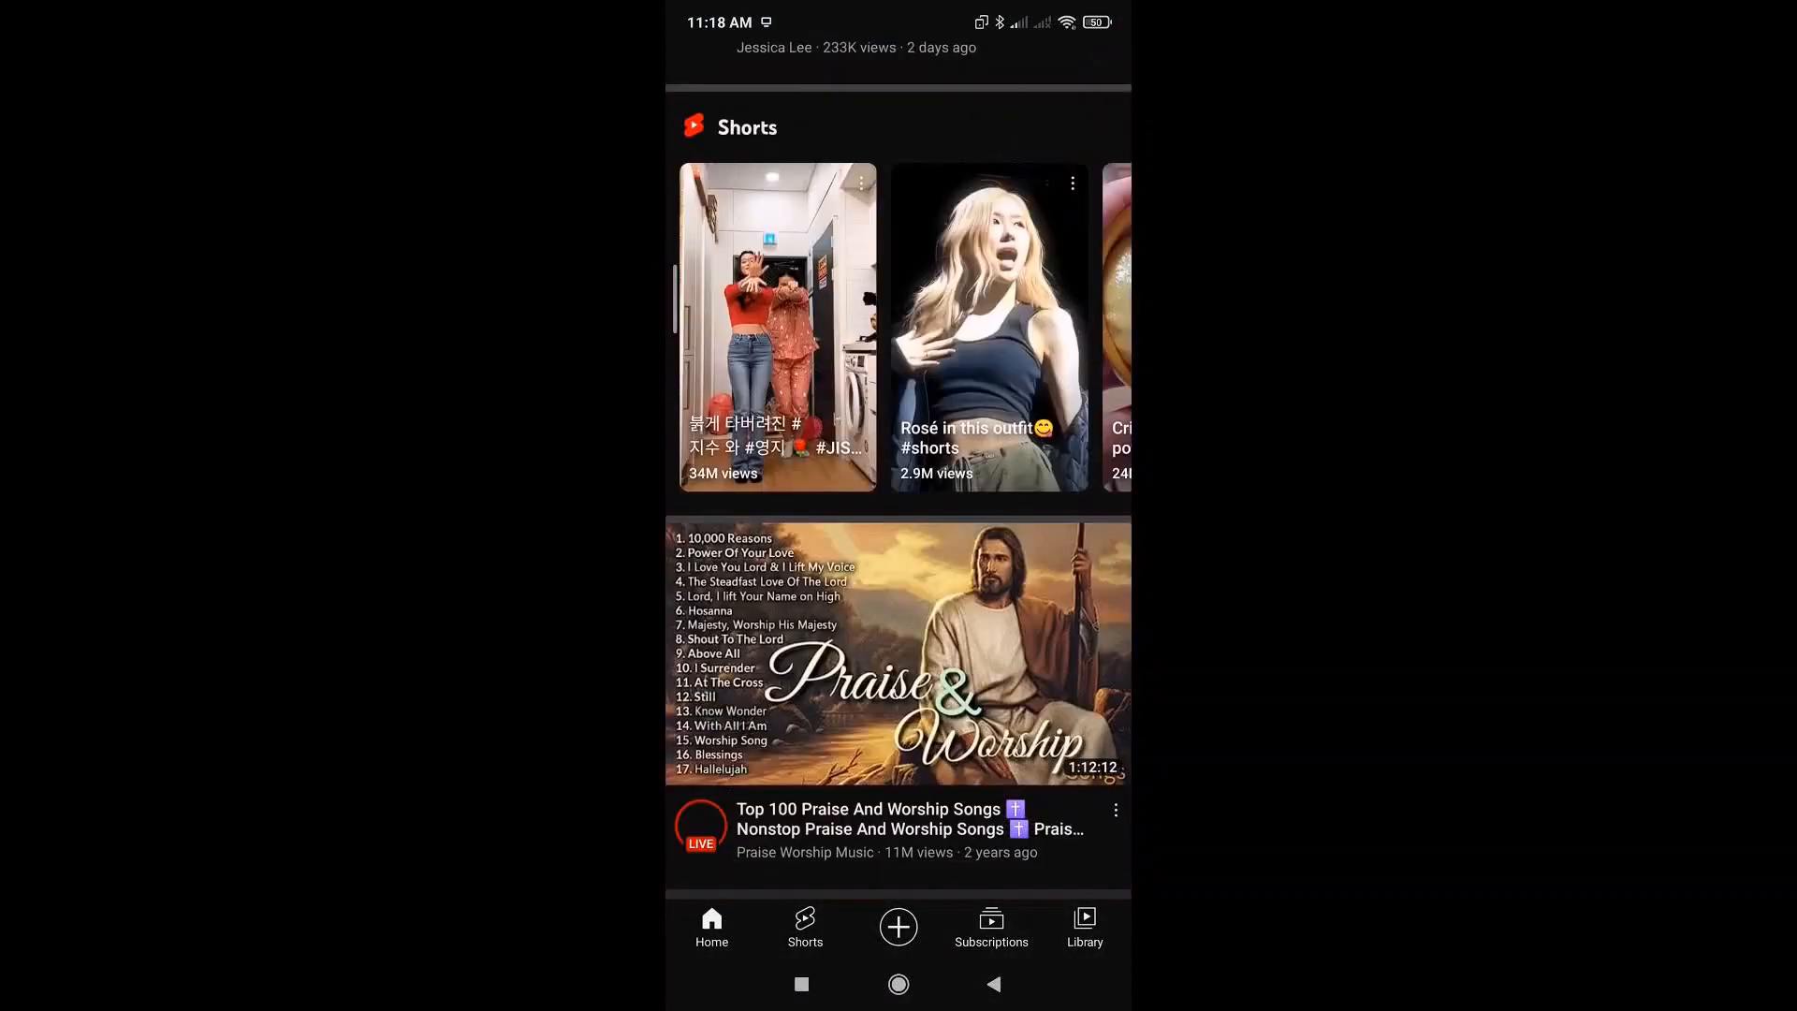
Exit YouTube to the home screen and launch Caffeine - Keep Screen On from its Play Store page
{"action": "left_click", "coordinate": [899, 984]}
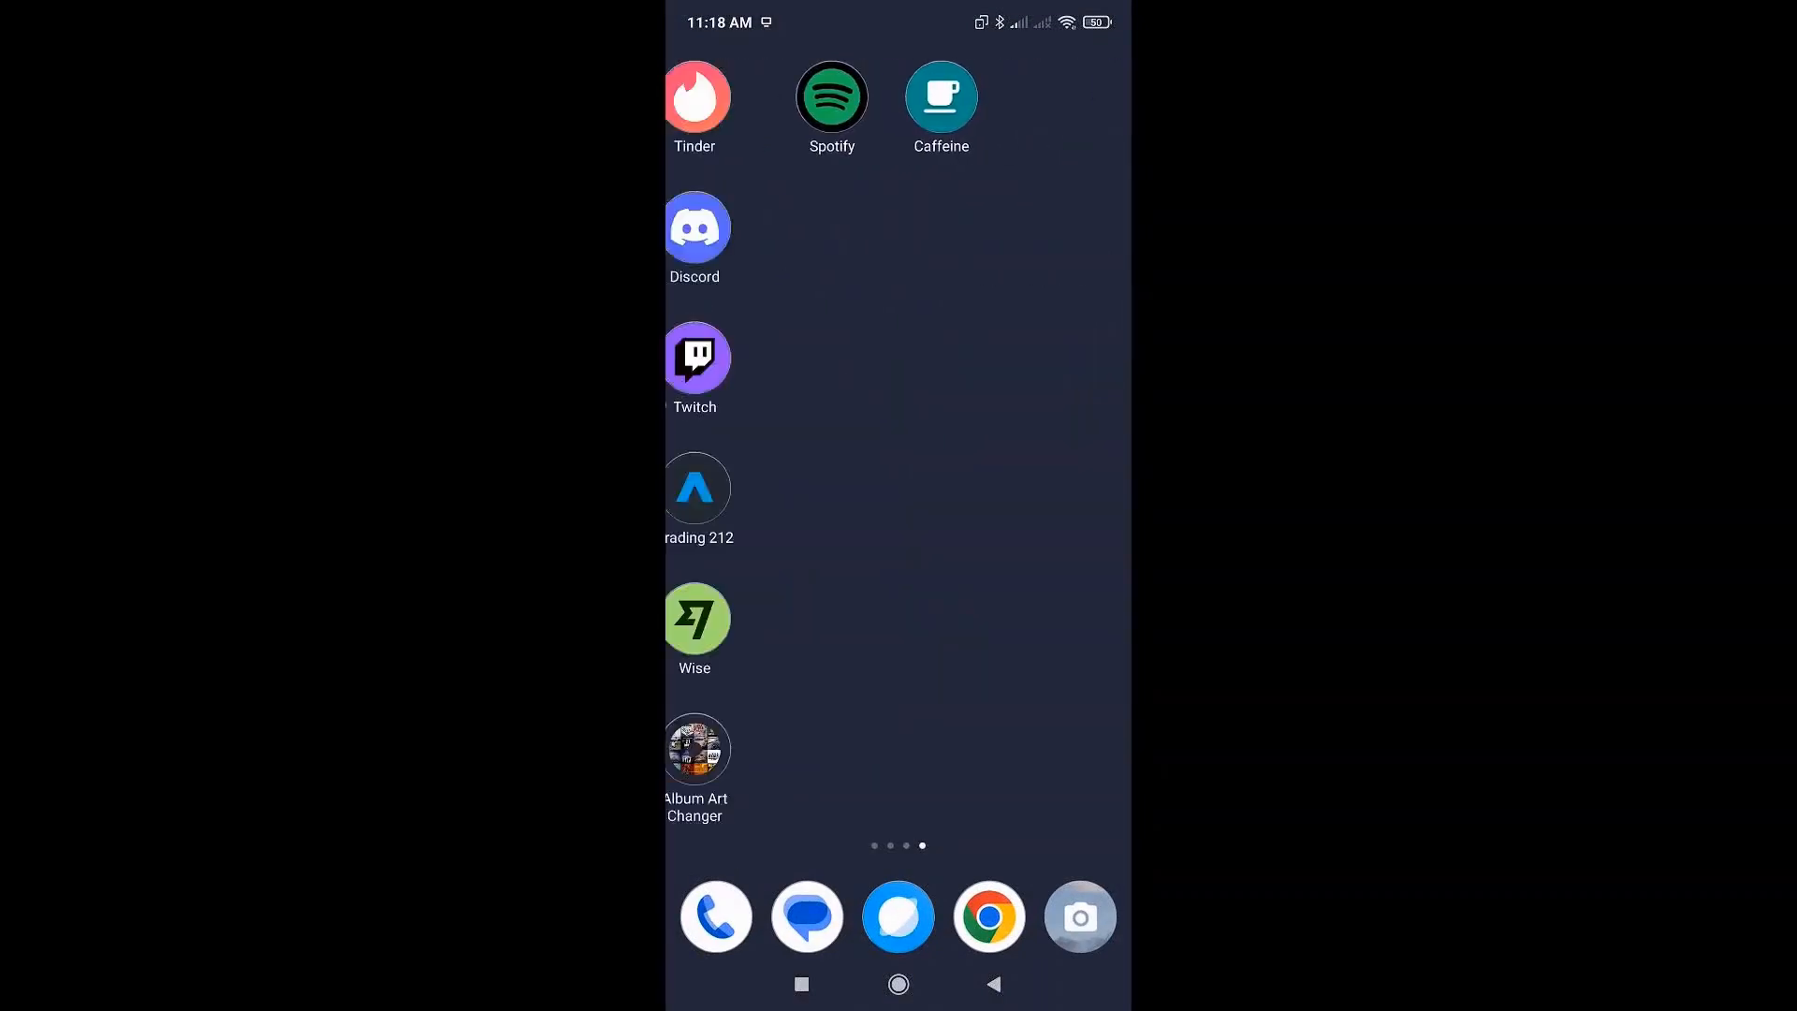
{"action": "scroll", "scroll_direction": "right", "scroll_amount": 3}
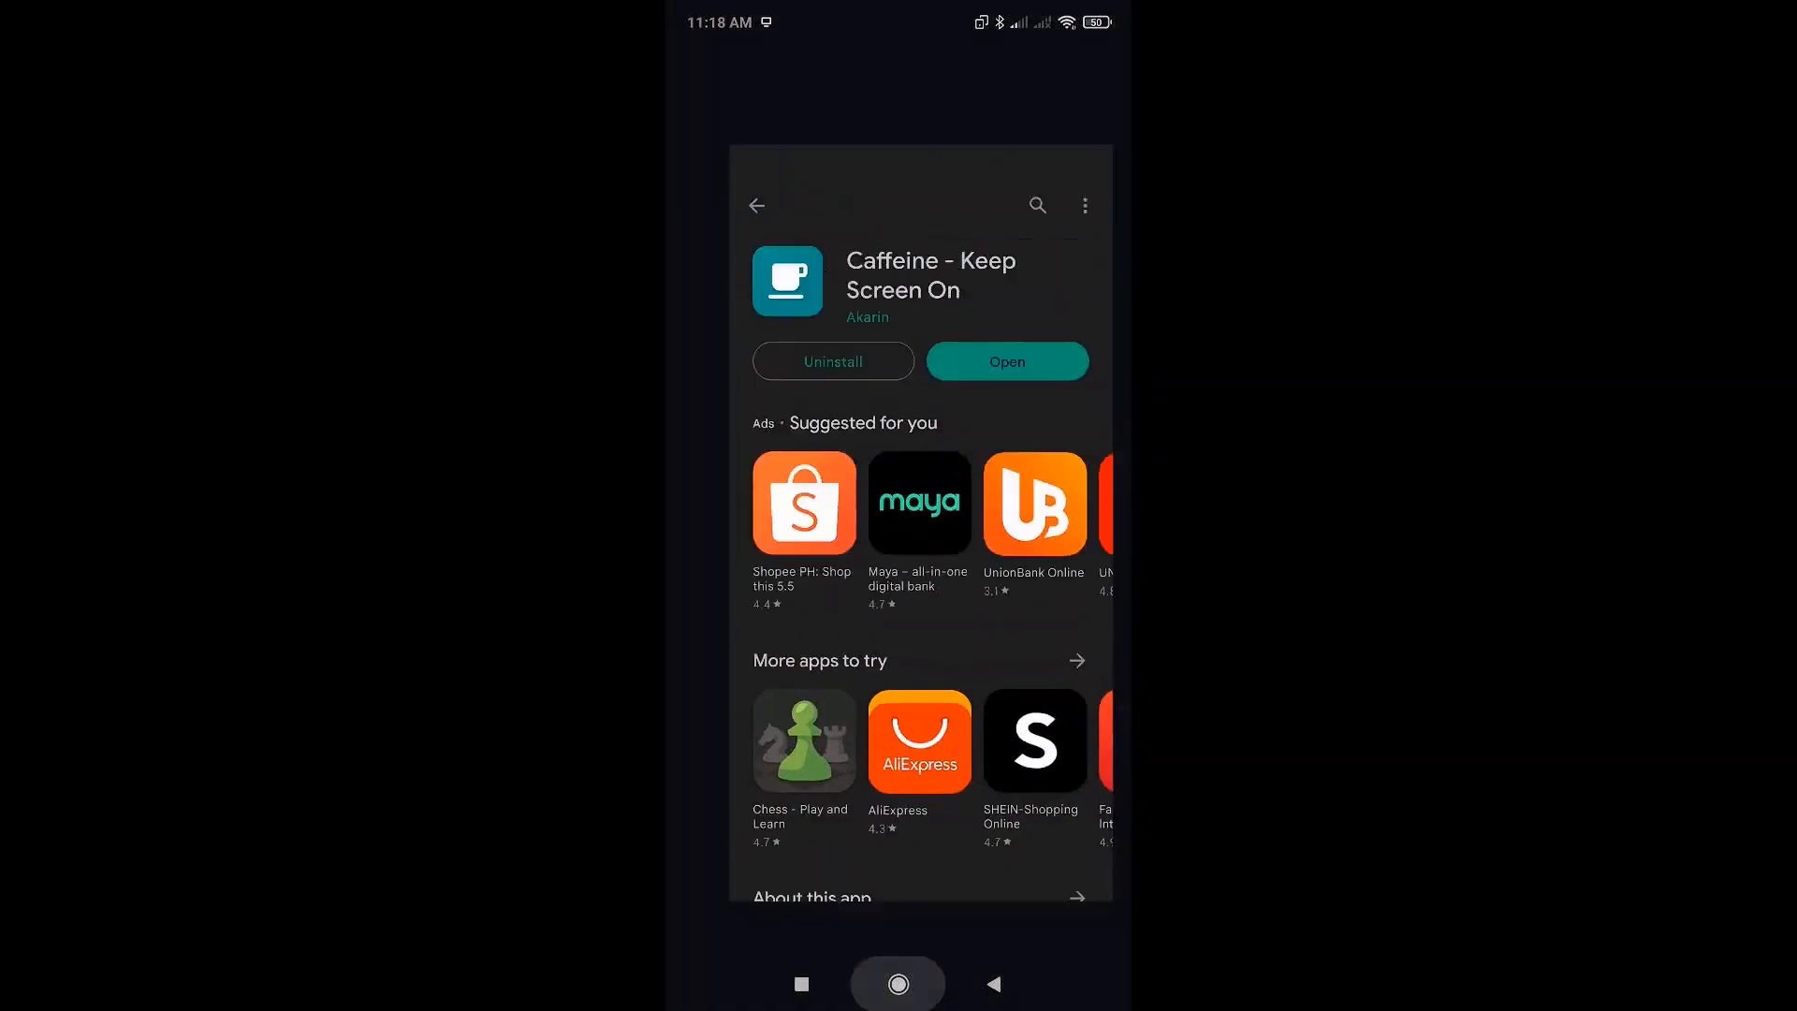
{"action": "left_click", "coordinate": [898, 984]}
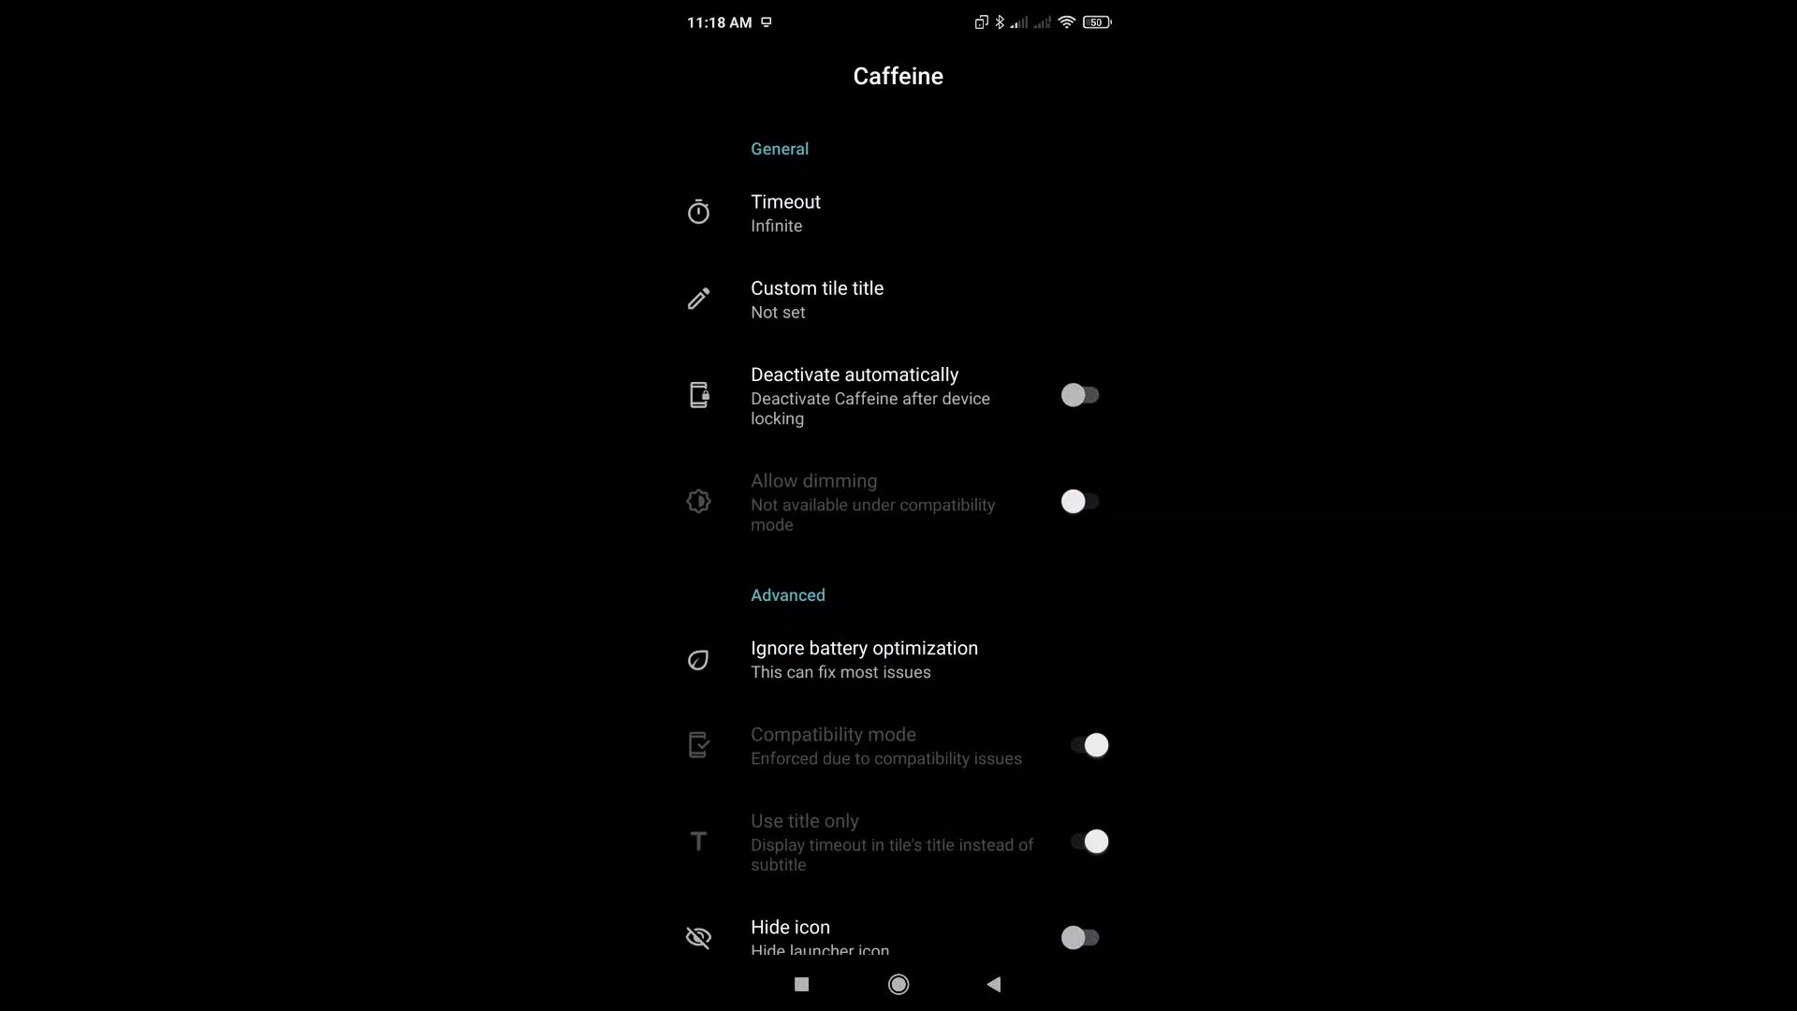
{"action": "scroll", "scroll_direction": "down", "scroll_amount": 3}
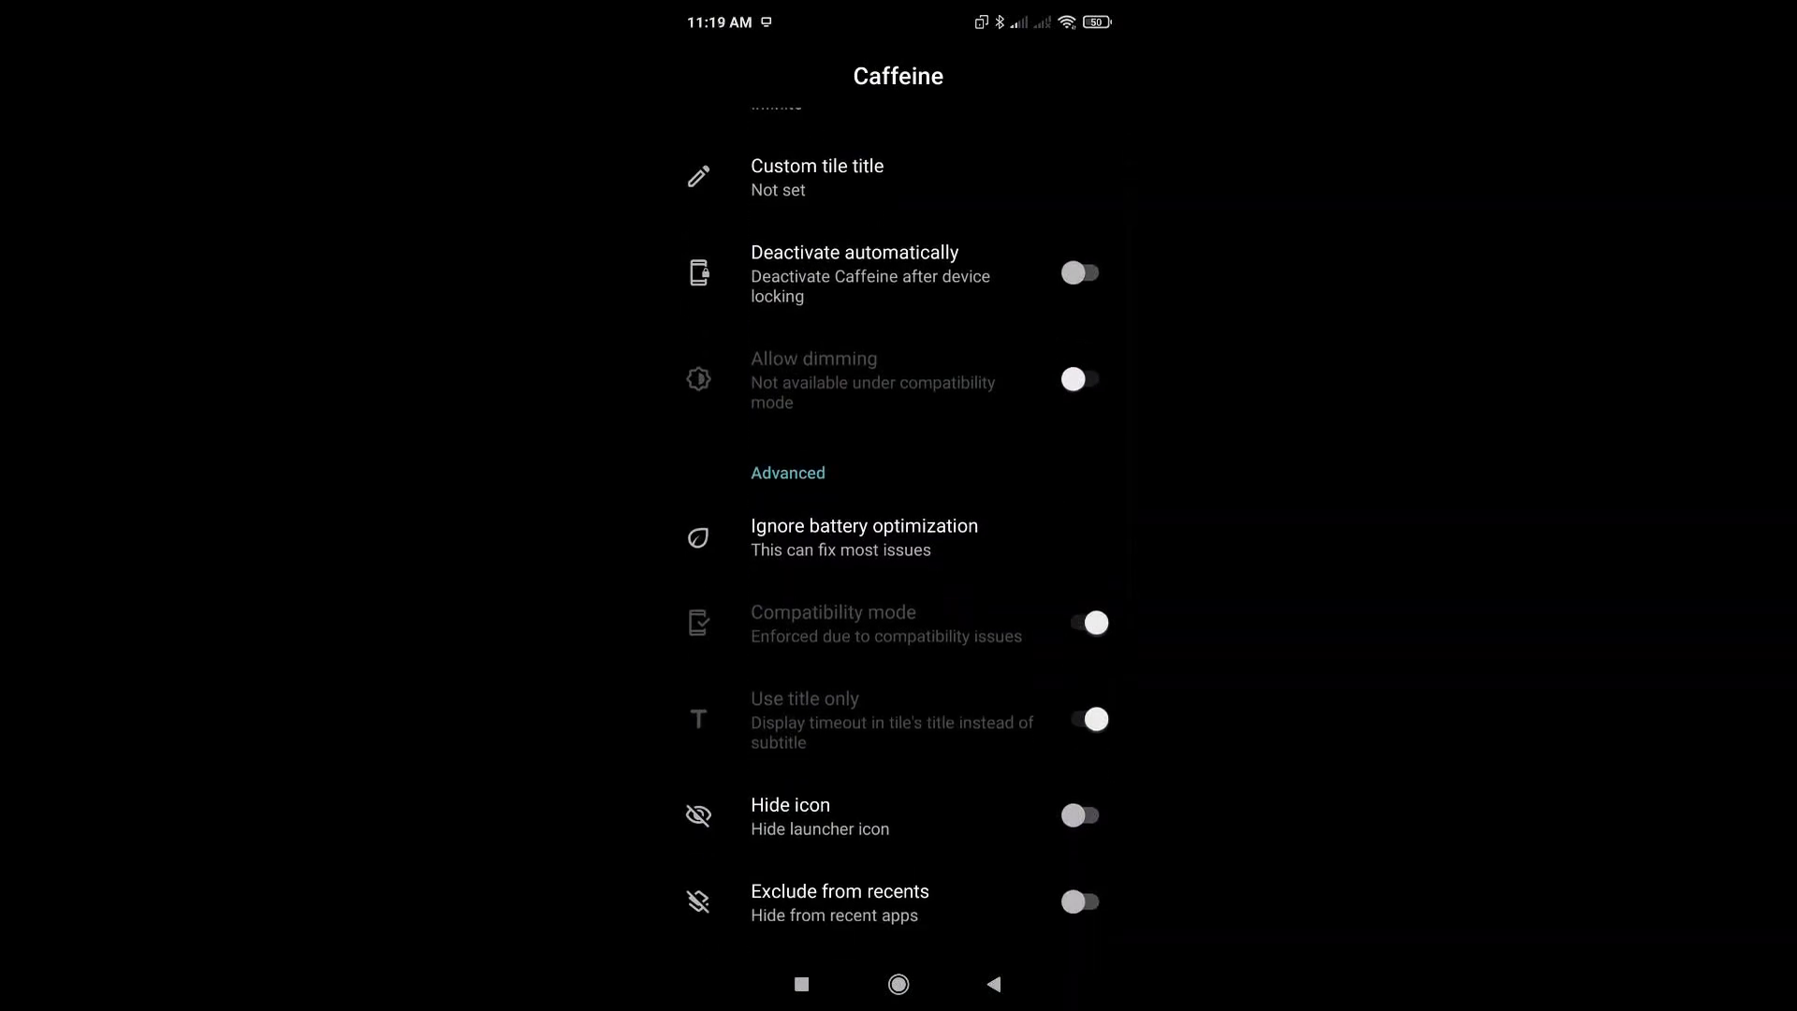
{"action": "scroll", "scroll_direction": "up", "scroll_amount": 3}
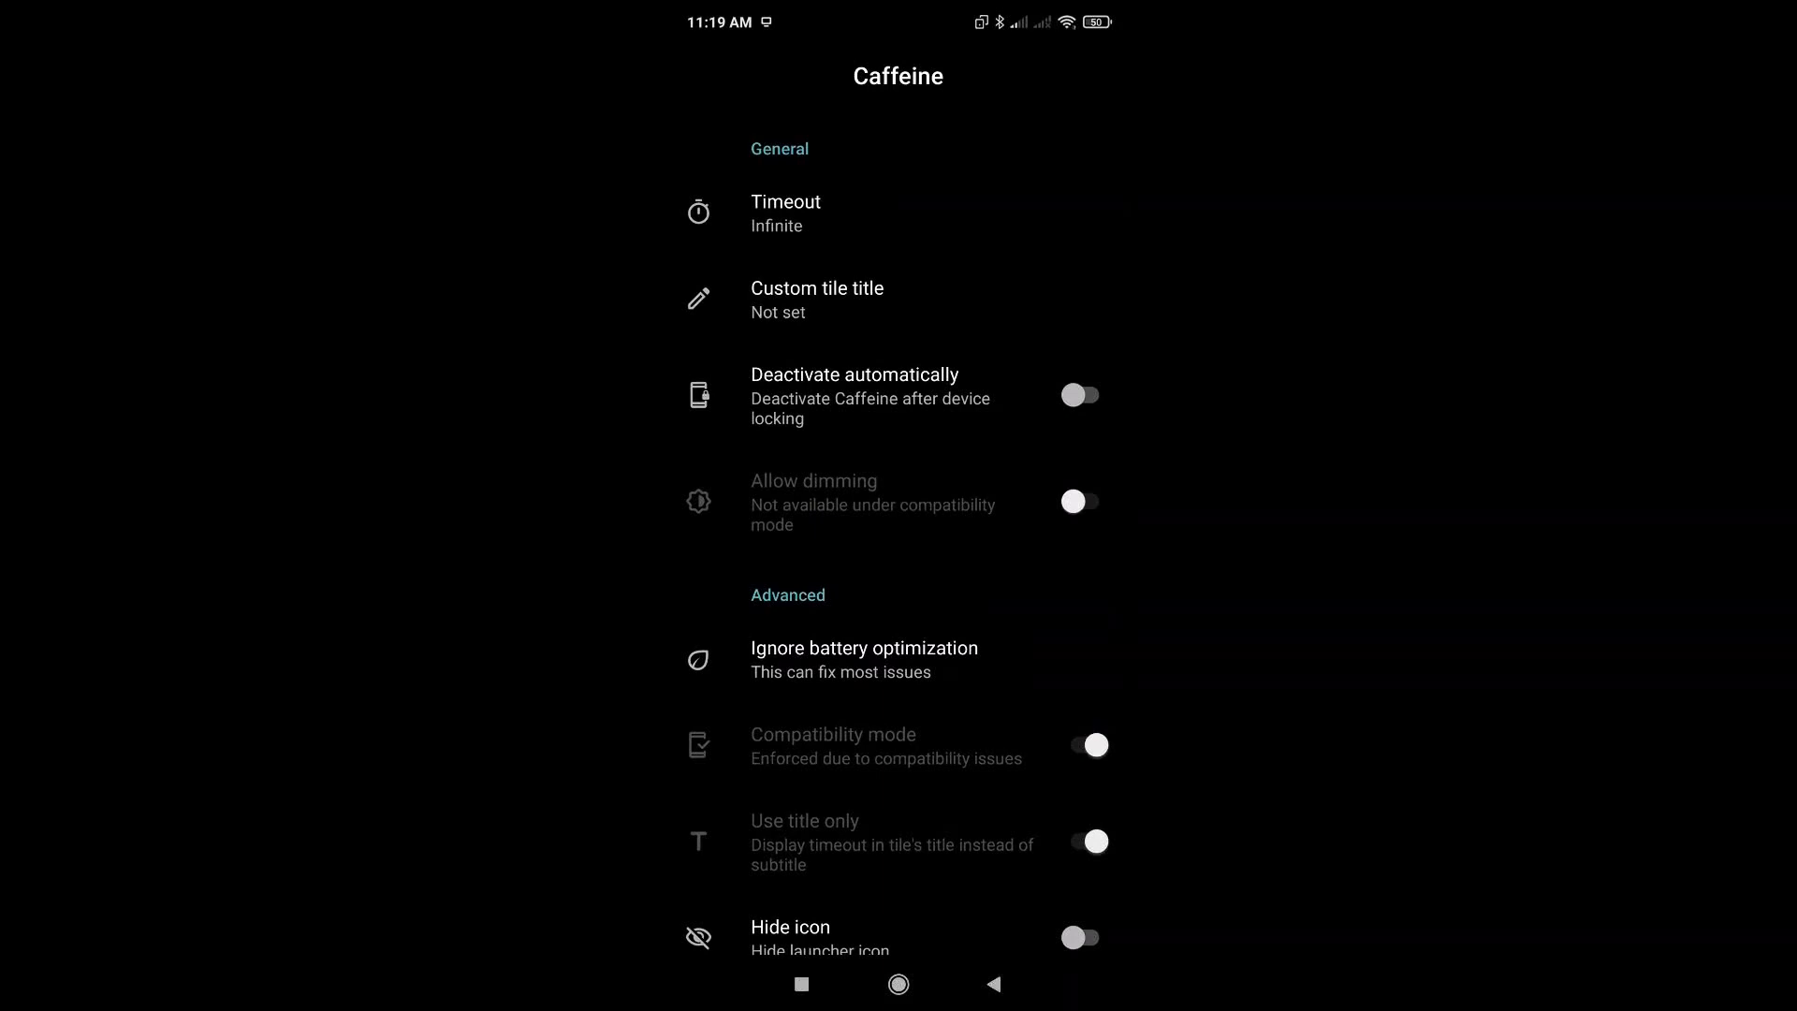
{"action": "scroll", "scroll_direction": "up", "scroll_amount": 3}
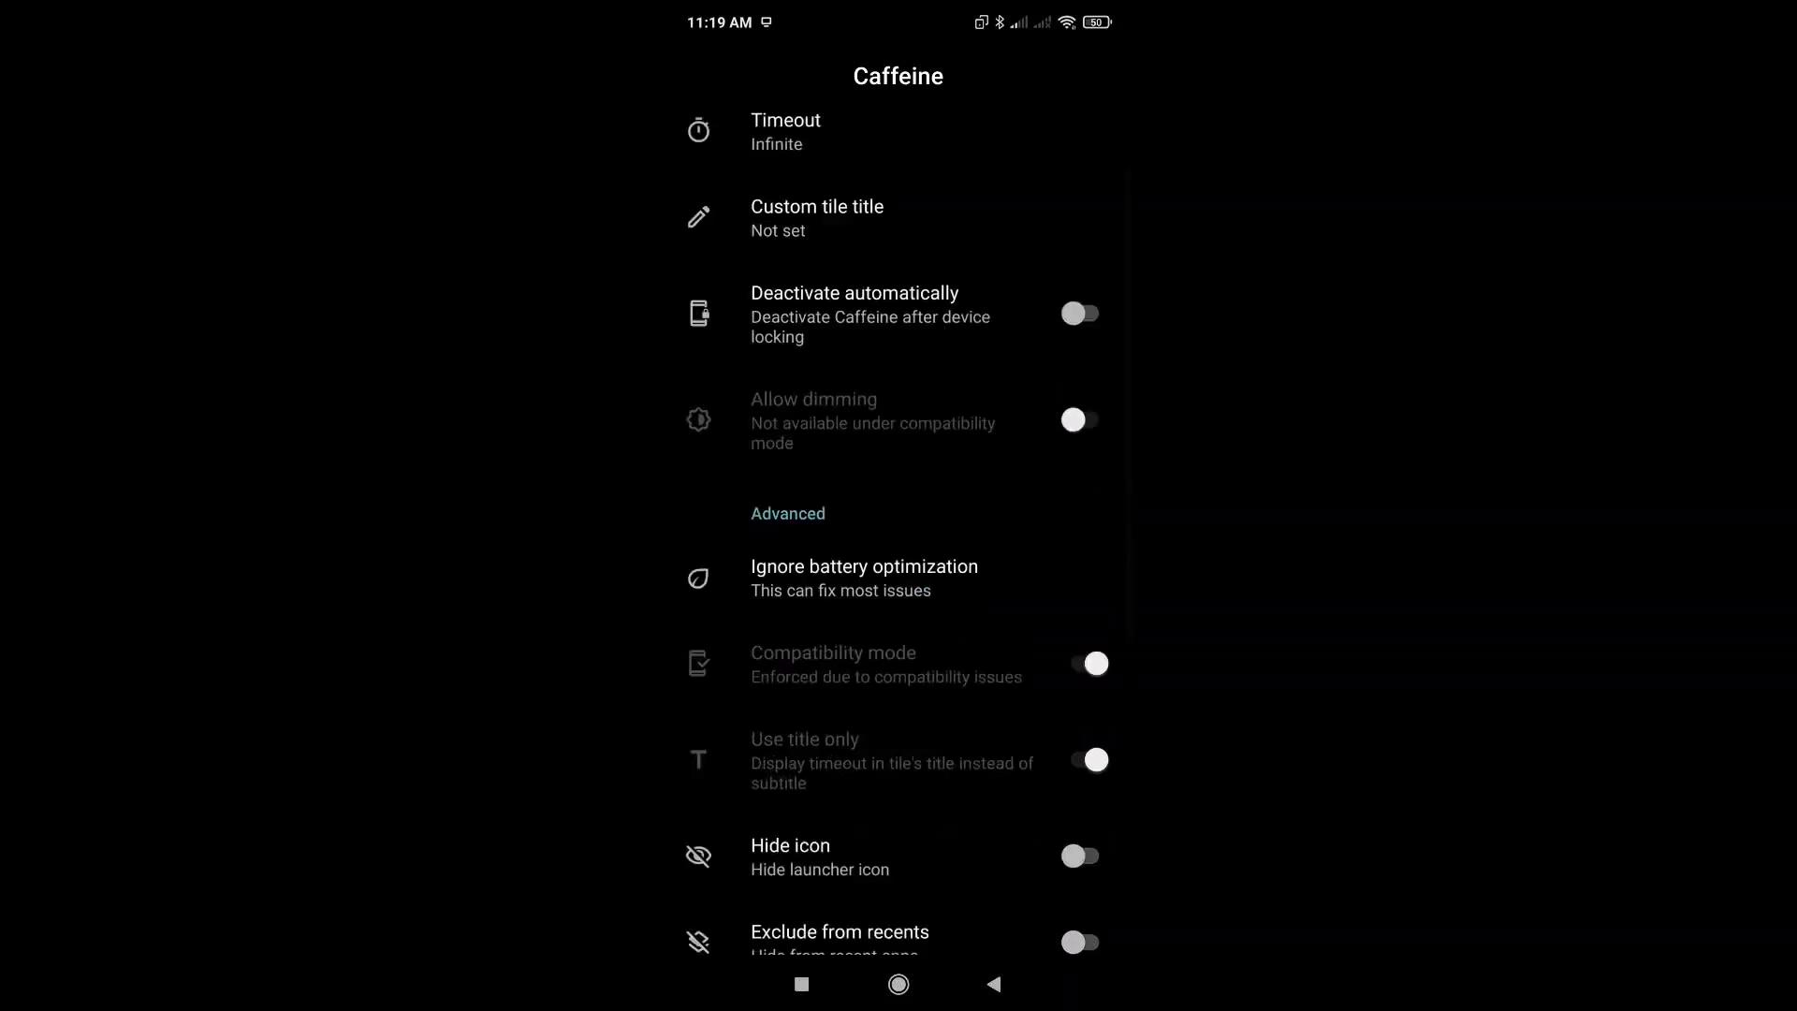
{"action": "scroll", "scroll_direction": "down", "scroll_amount": 3}
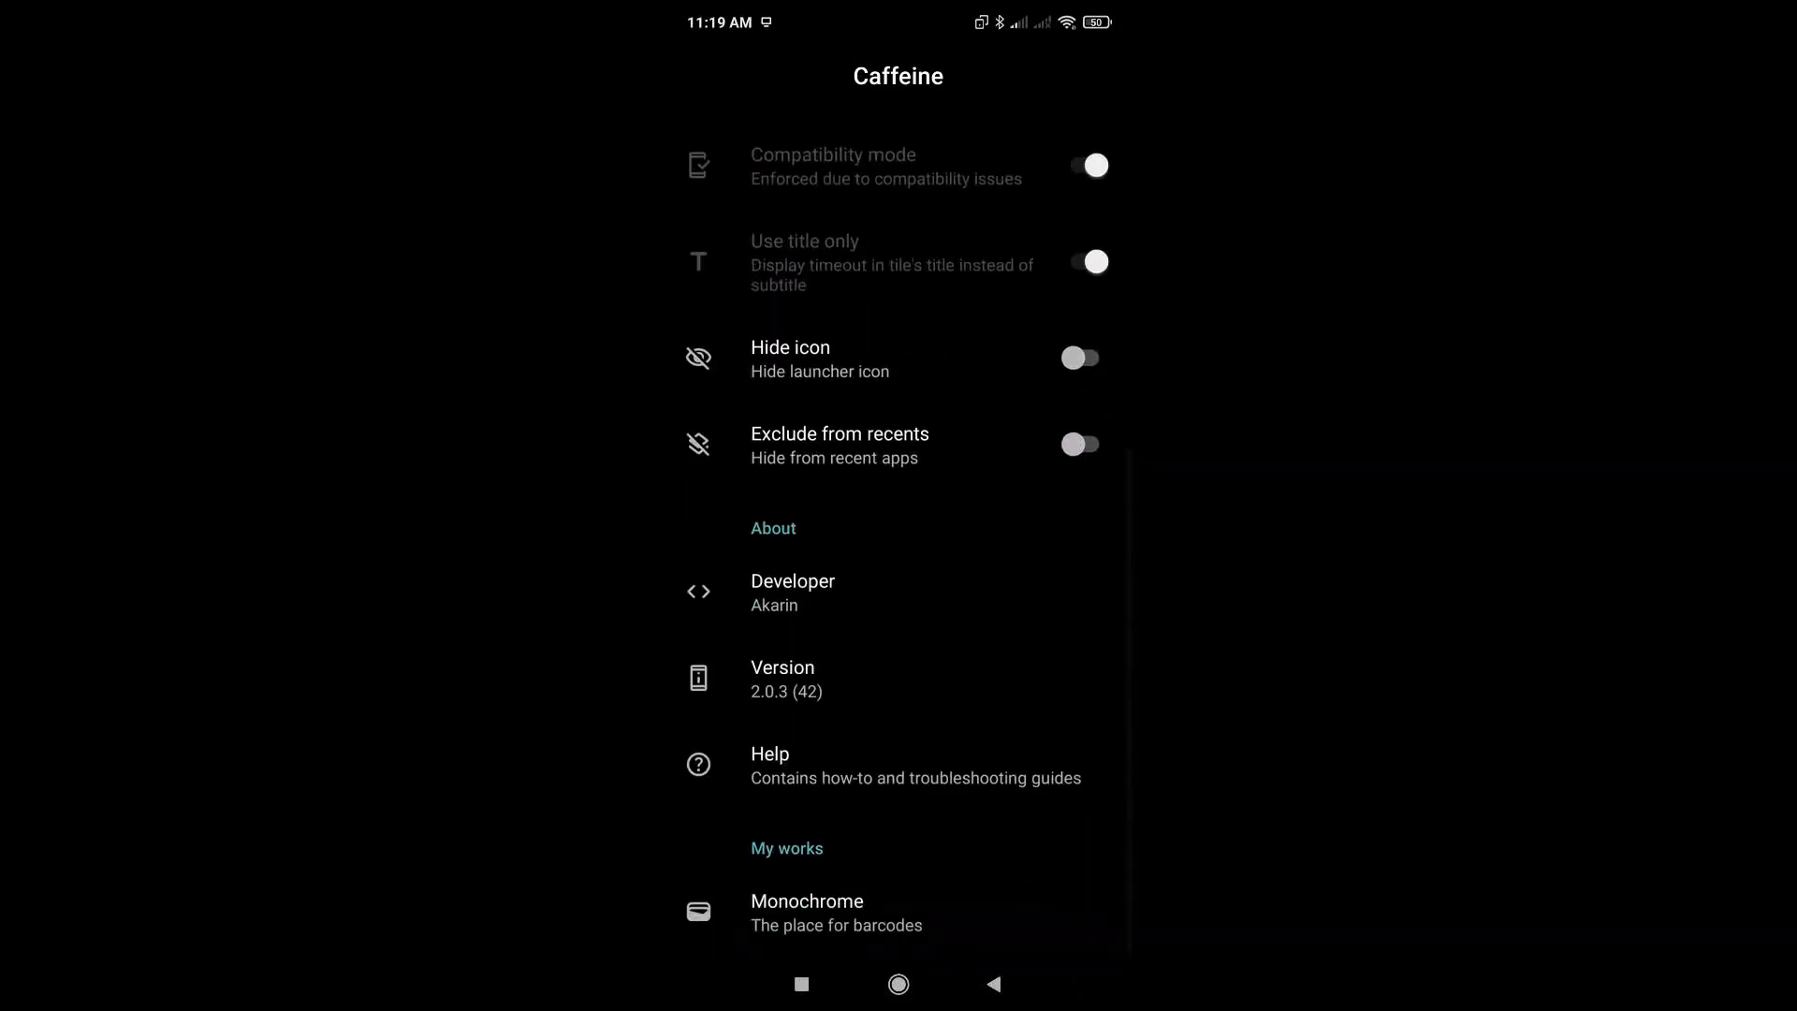